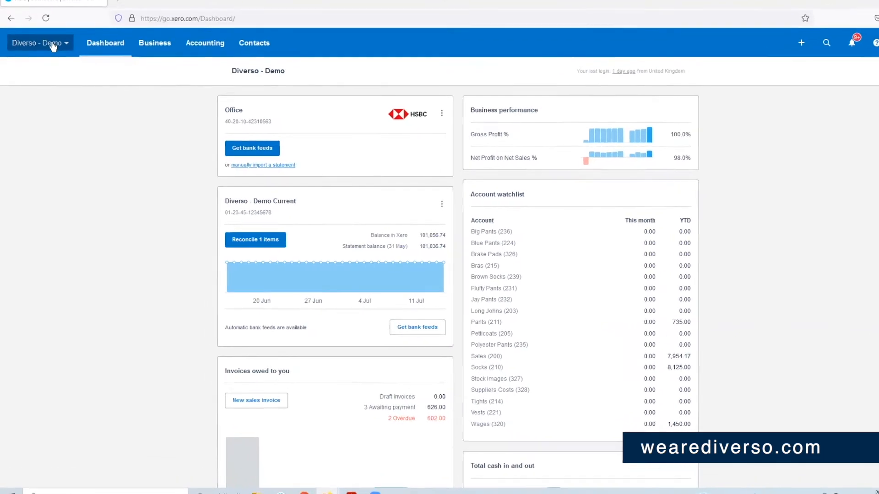
Launch Hubdoc from the Diverso - Demo organisation menu in Xero.
click(37, 43)
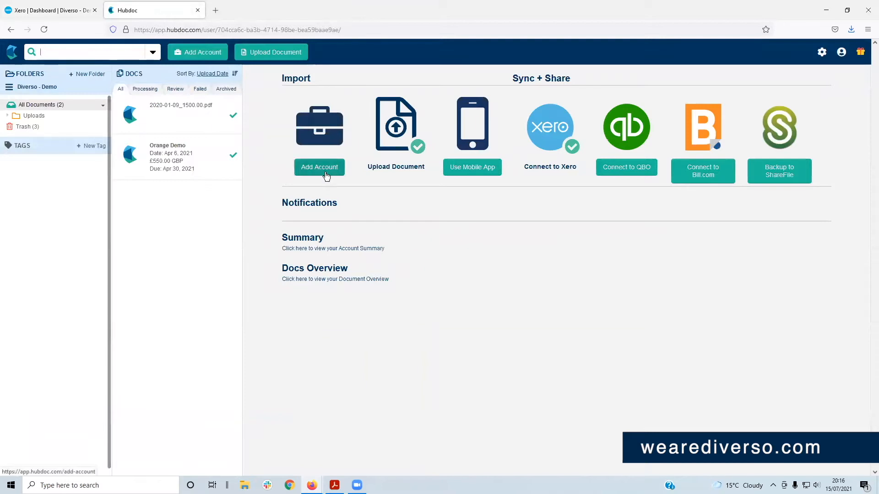
mouse_move(491, 279)
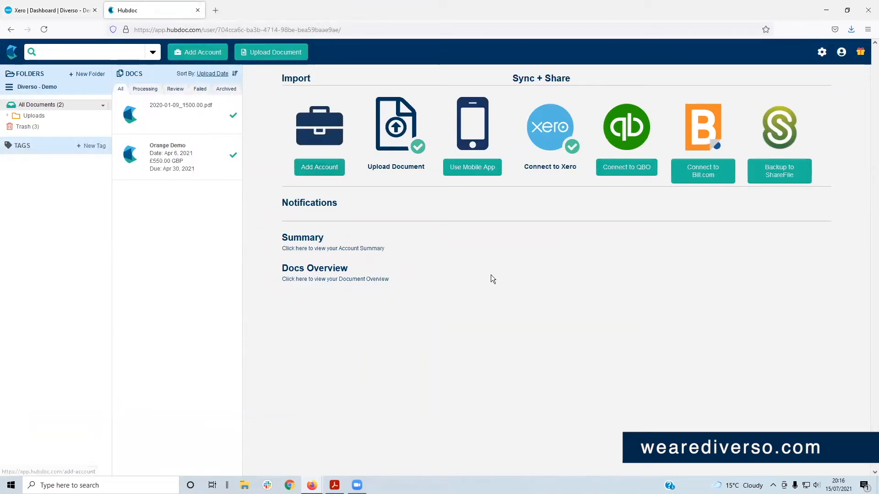
Open the 2020-01-09_1500.00.pdf Foxglove Studios invoice in the review view.
click(180, 104)
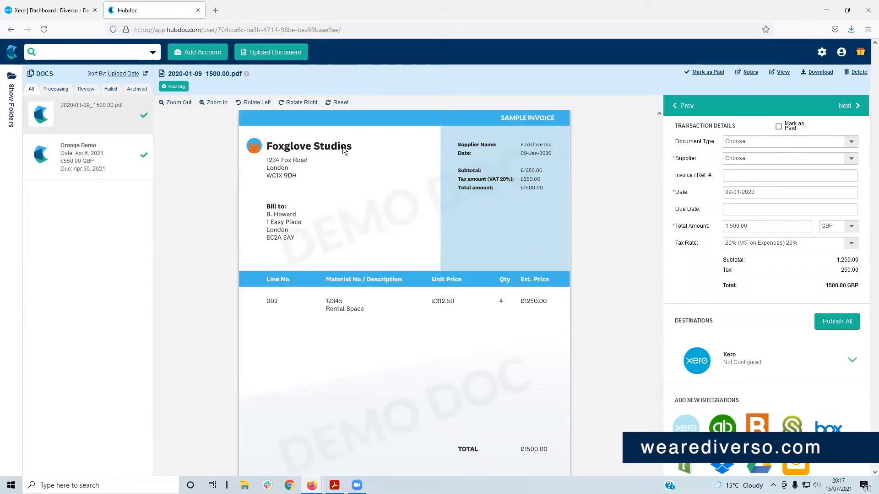
click(84, 52)
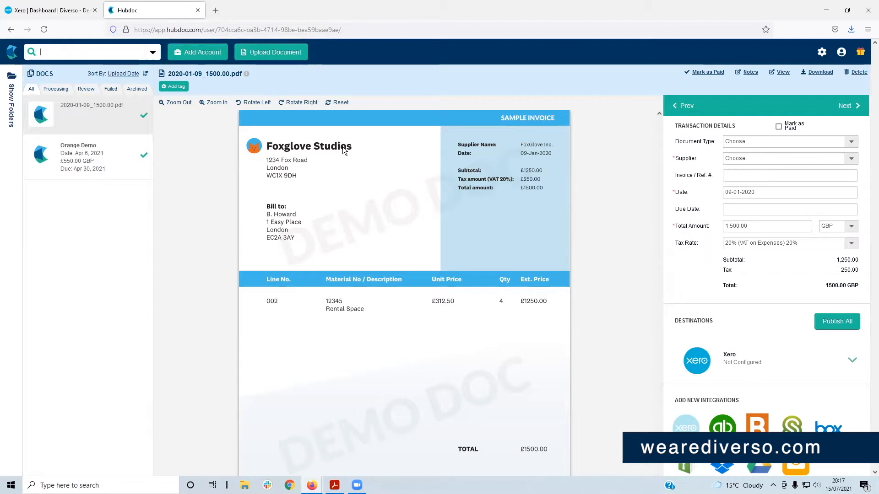
mouse_move(236, 163)
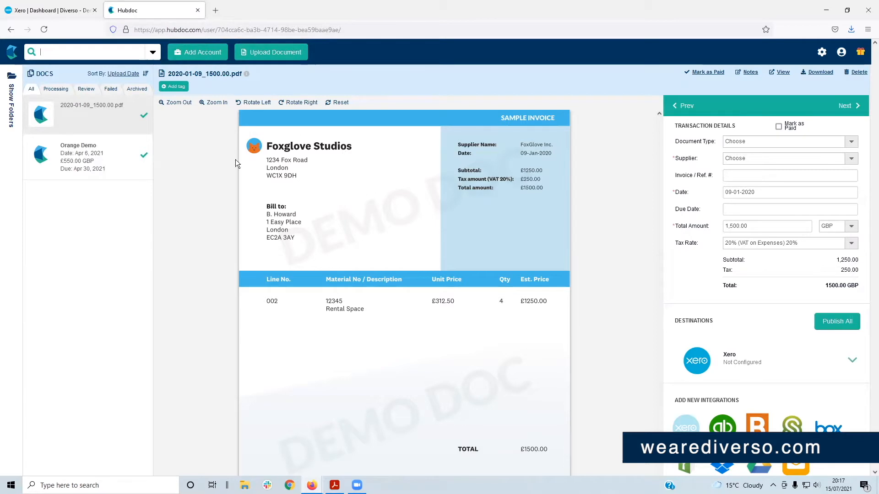
mouse_move(376, 276)
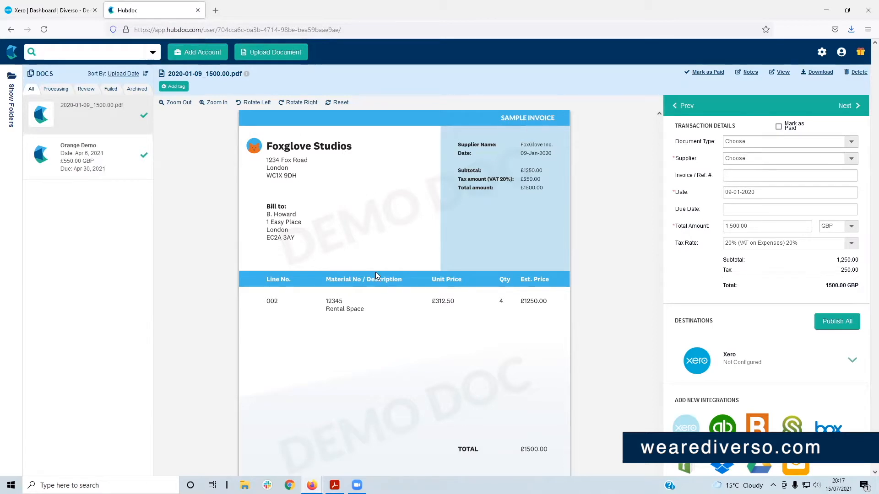
mouse_move(617, 238)
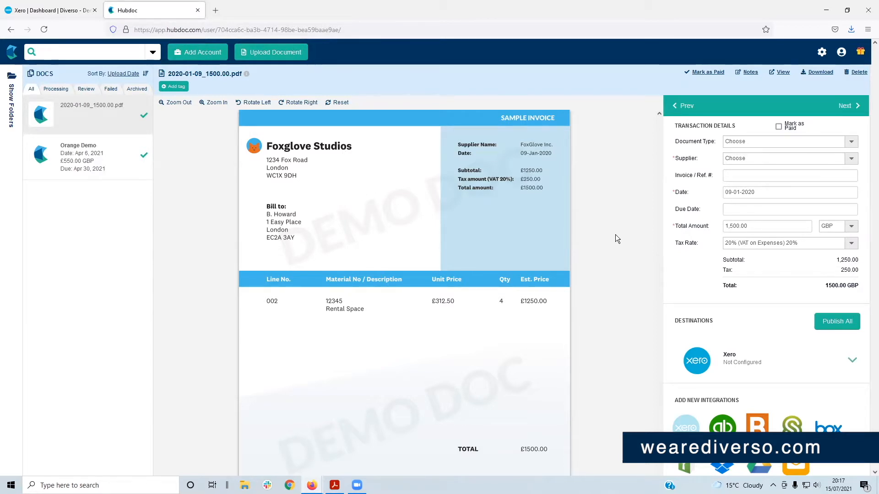
mouse_move(614, 220)
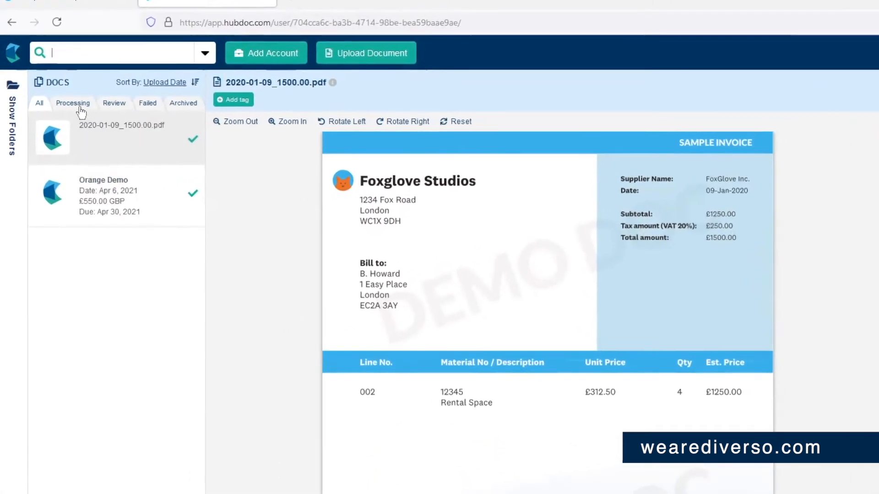
Browse the Processing and Archived document tabs to reach the Orange Demo tax invoice.
click(72, 103)
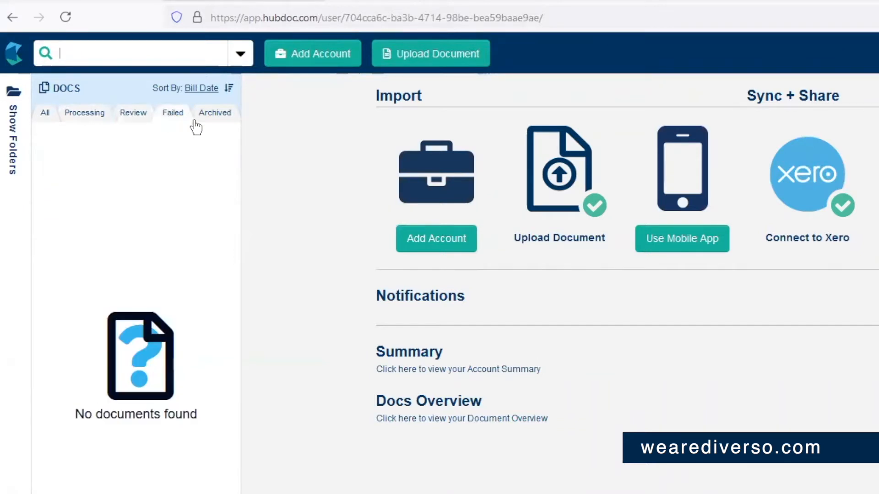
mouse_move(220, 125)
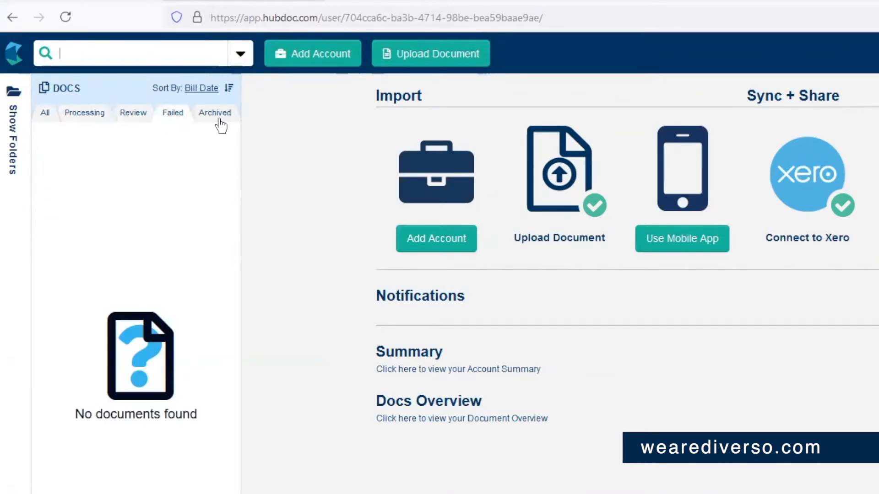
click(214, 113)
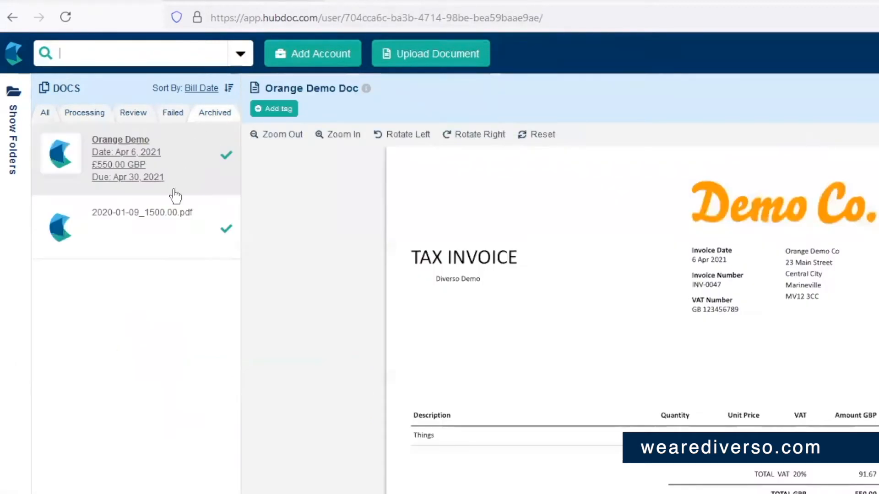
mouse_move(154, 171)
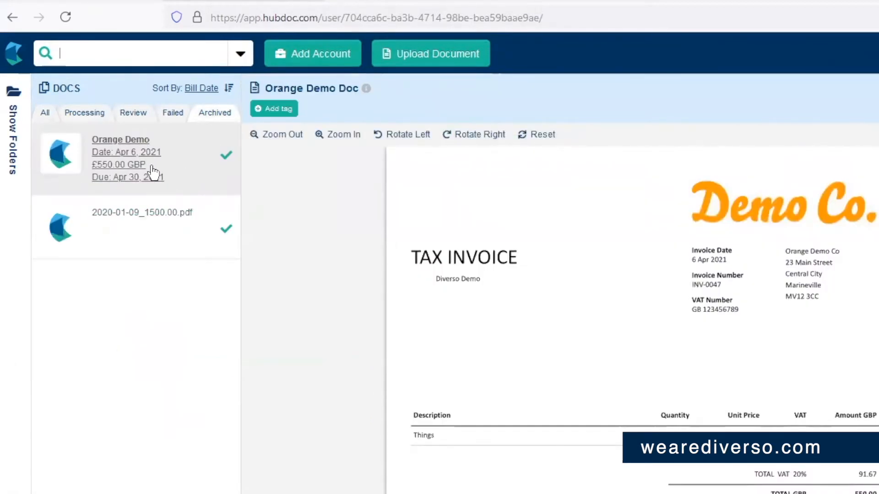